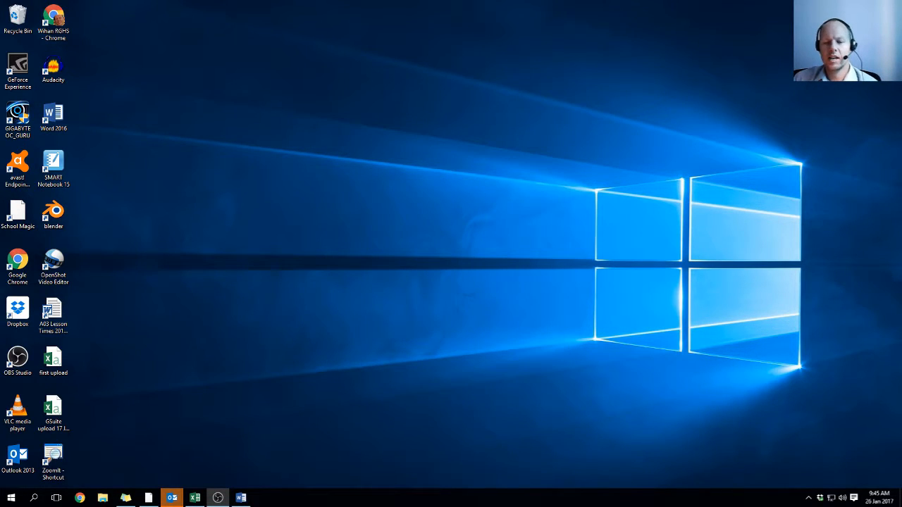
mouse_move(191, 457)
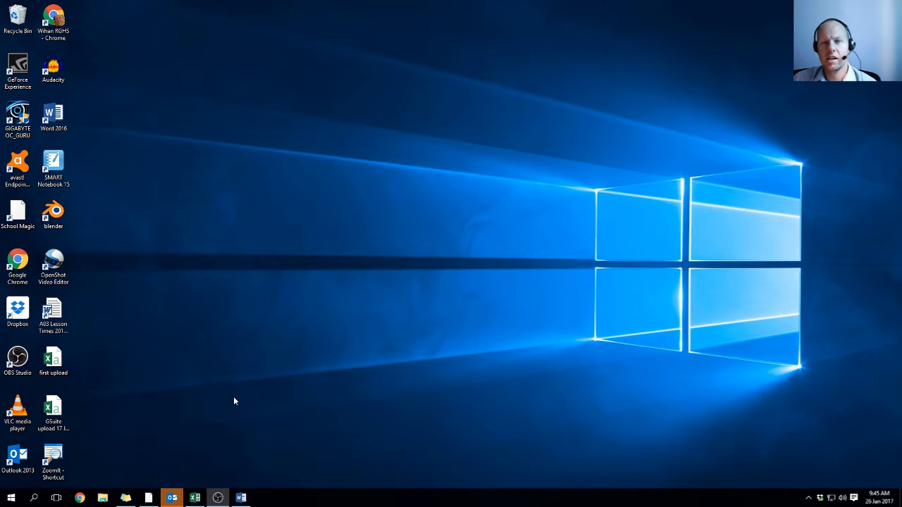
mouse_move(267, 395)
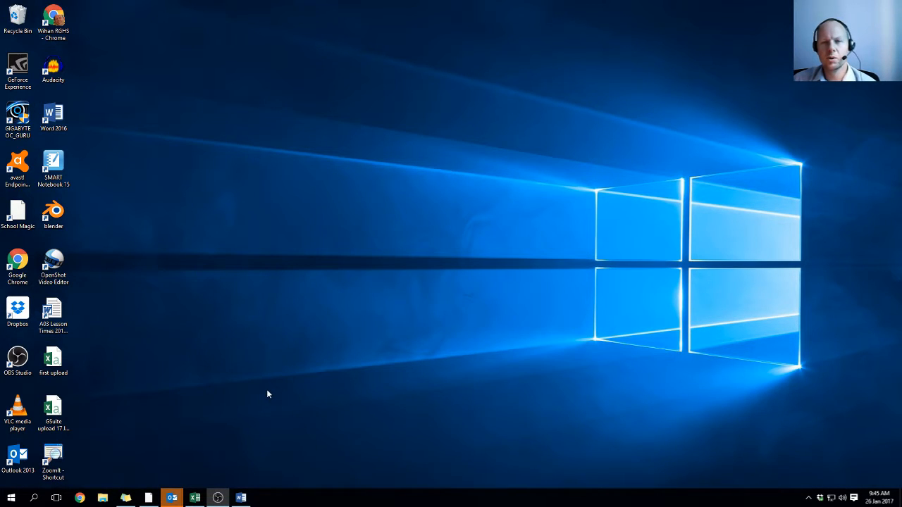
mouse_move(379, 312)
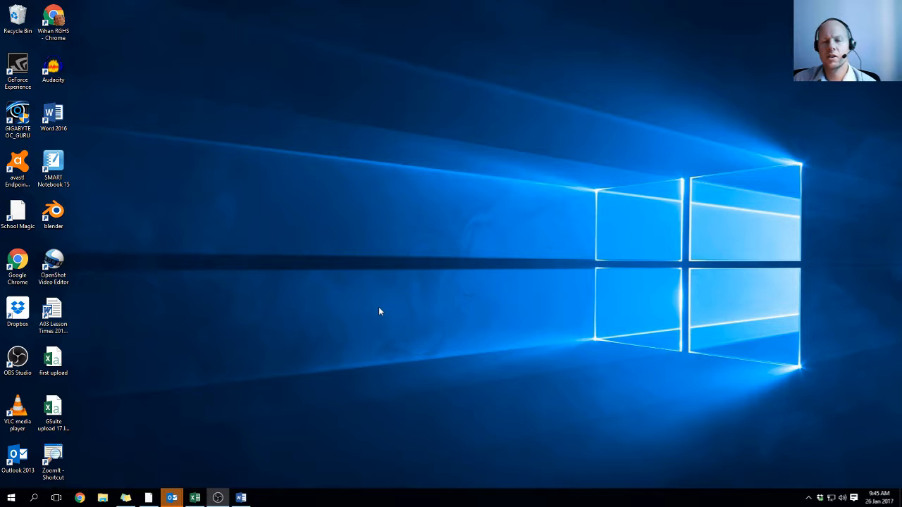
mouse_move(385, 304)
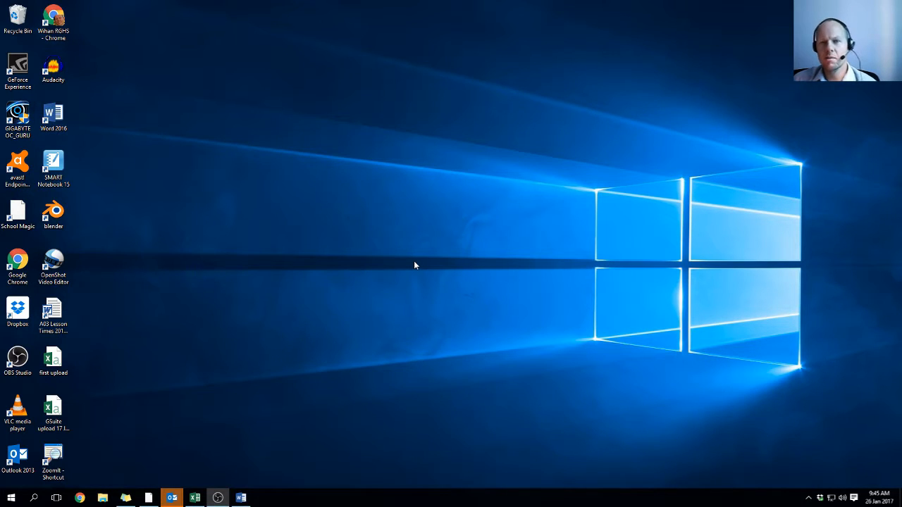
mouse_move(422, 248)
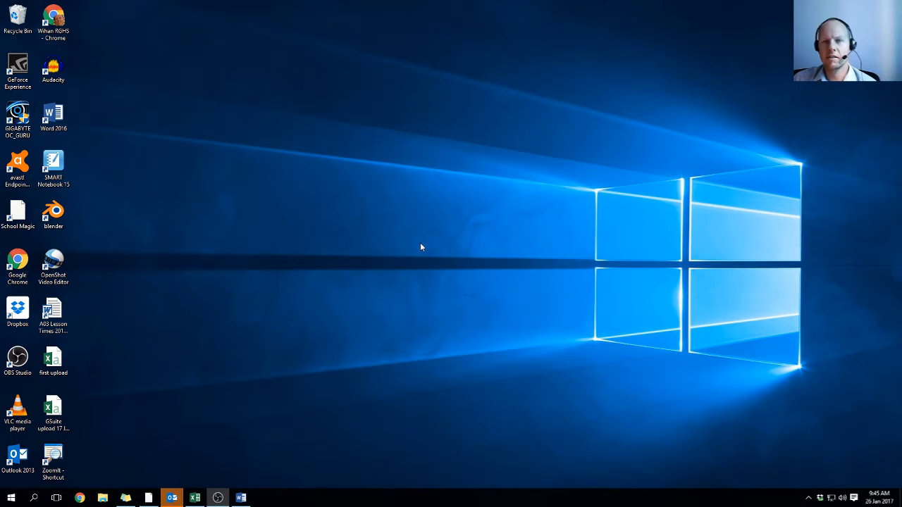
mouse_move(403, 248)
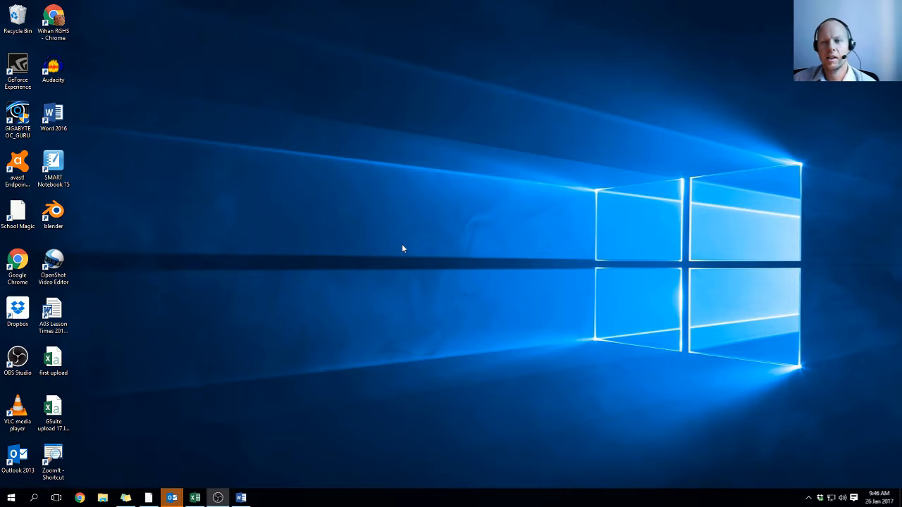
mouse_move(436, 260)
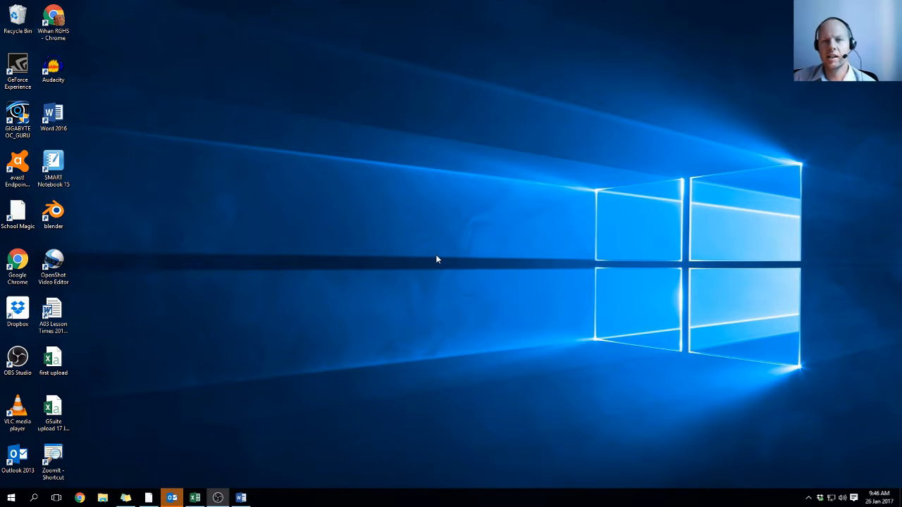
mouse_move(405, 237)
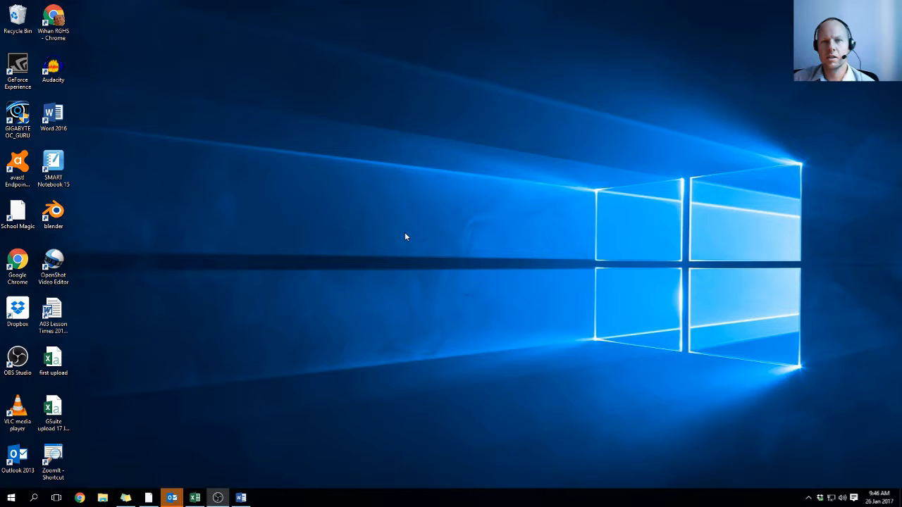
mouse_move(408, 231)
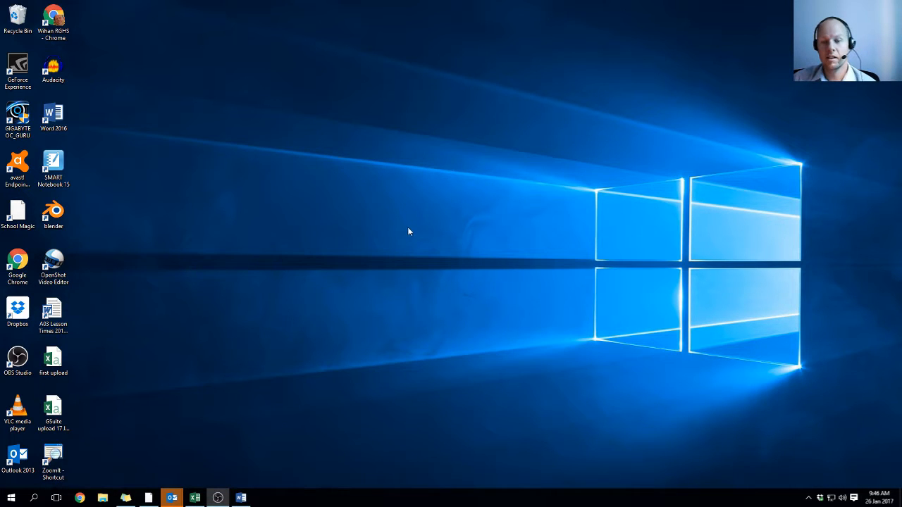
Review the class list workbook's name, test score and feedback columns in Excel.
click(195, 498)
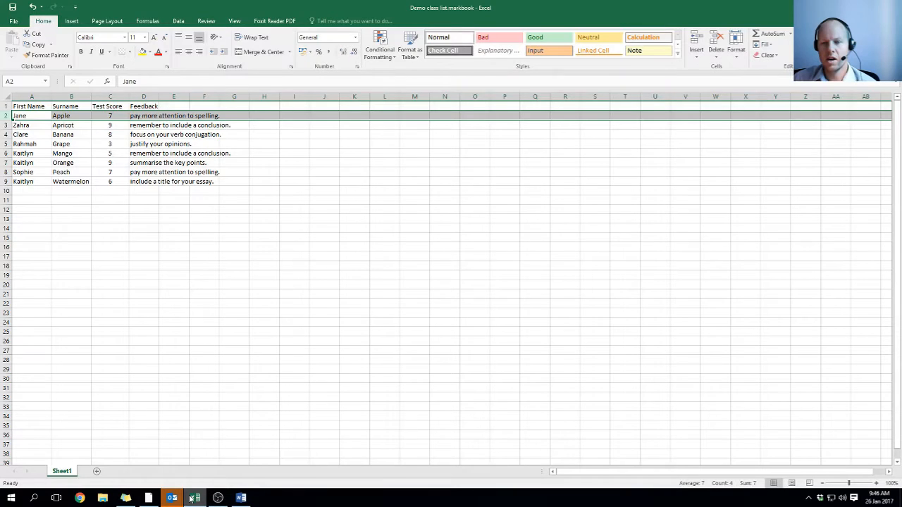
click(204, 321)
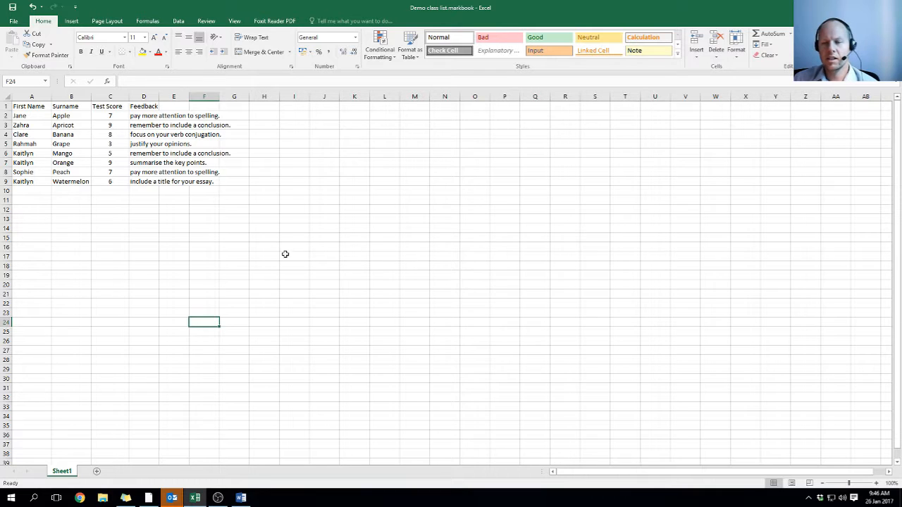
mouse_move(75, 235)
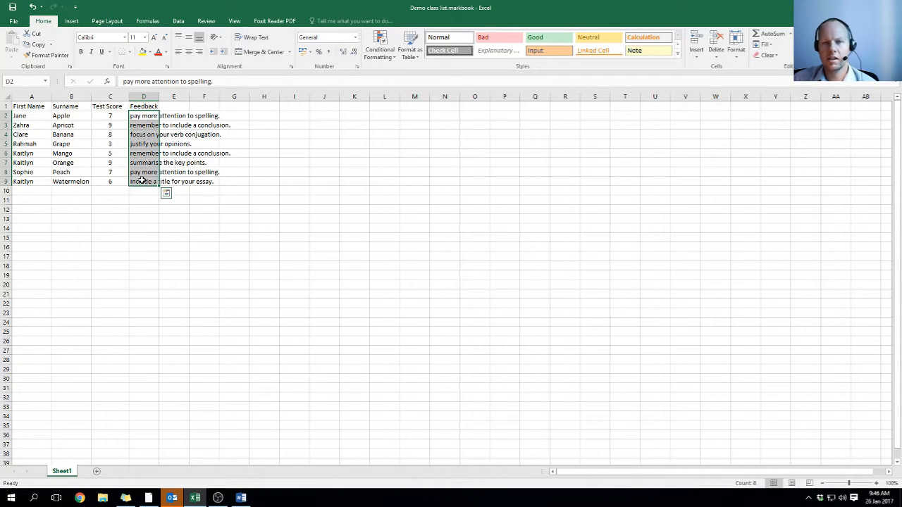
click(143, 218)
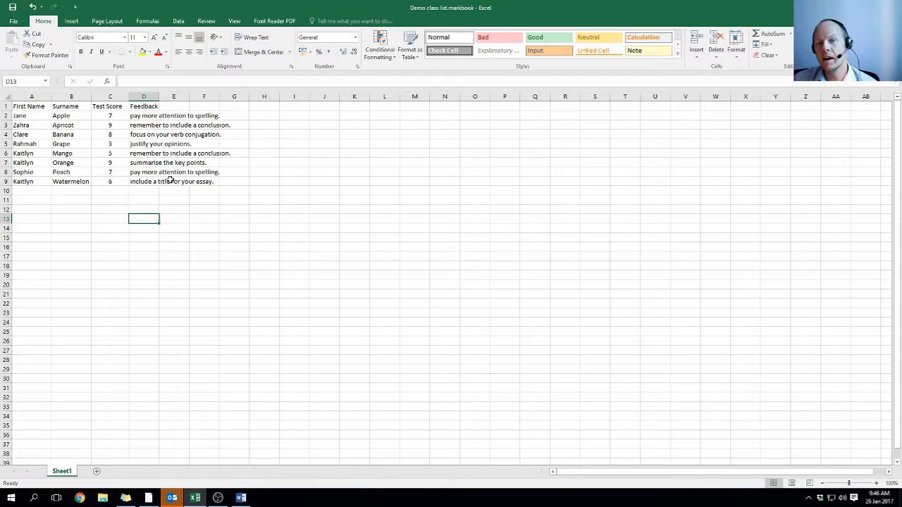
mouse_move(236, 244)
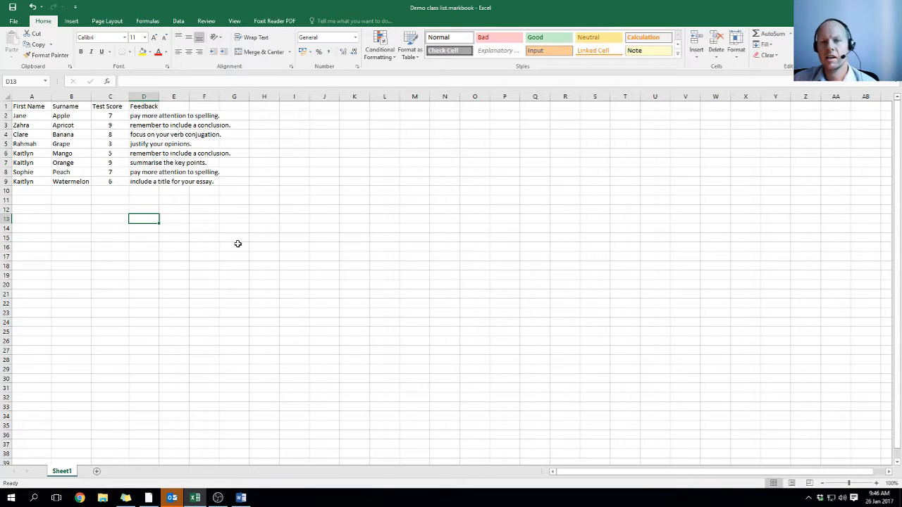
mouse_move(214, 234)
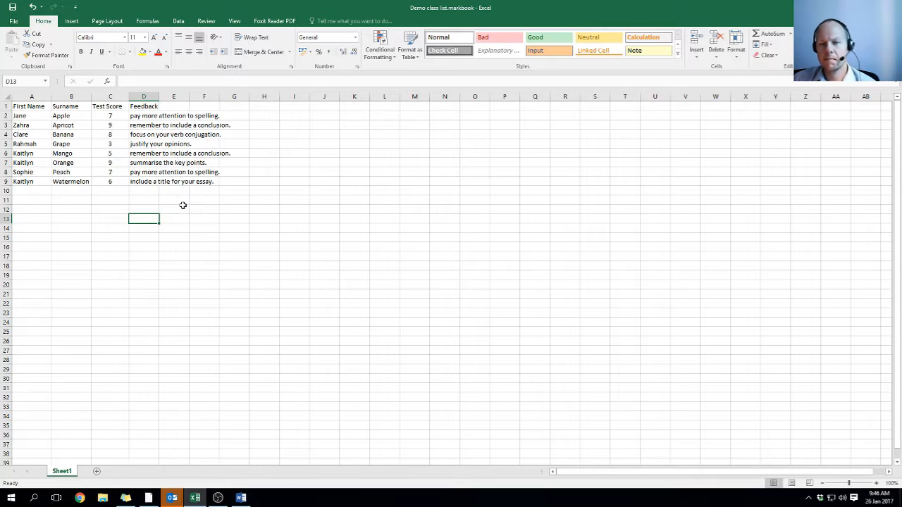
click(174, 265)
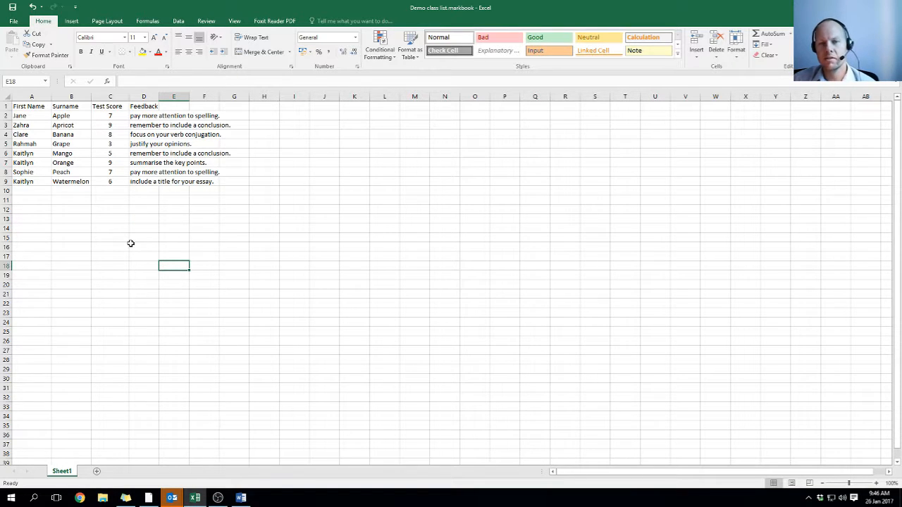
mouse_move(135, 233)
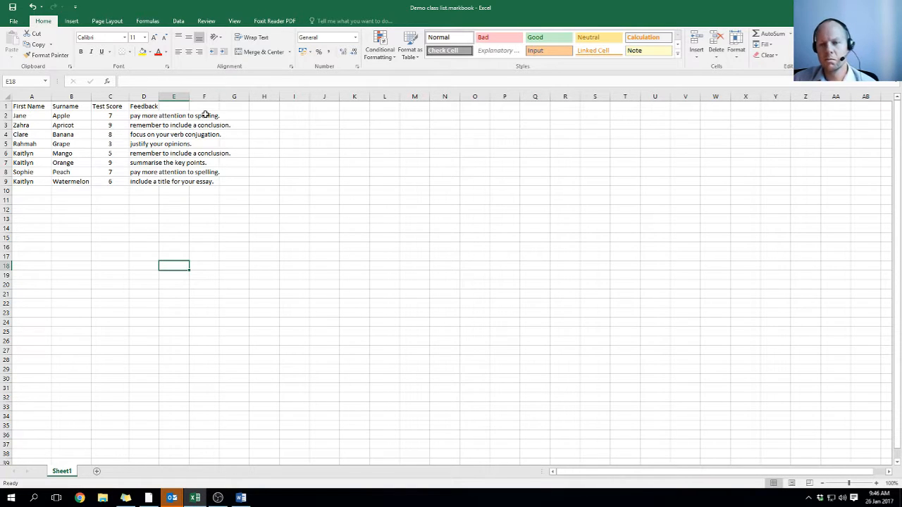
mouse_move(232, 240)
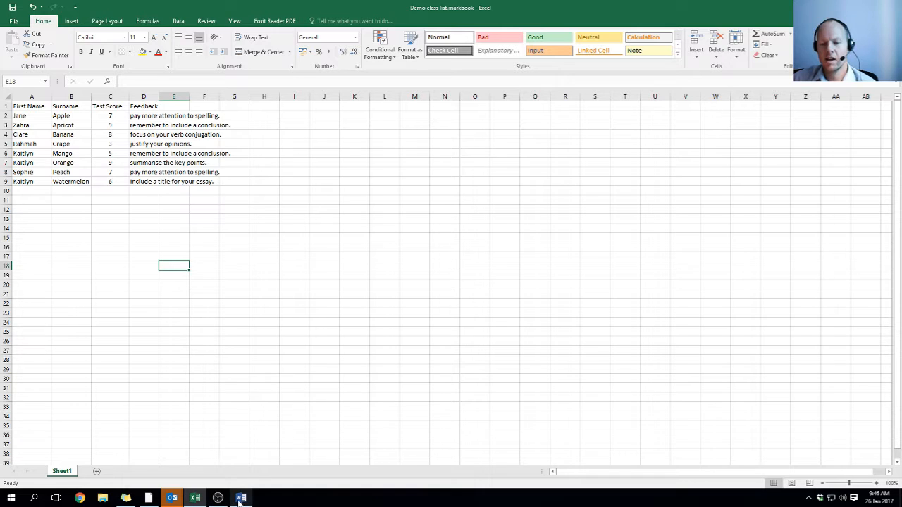
Show the Select Recipients choices from the Mailings tools in the letter document.
click(241, 499)
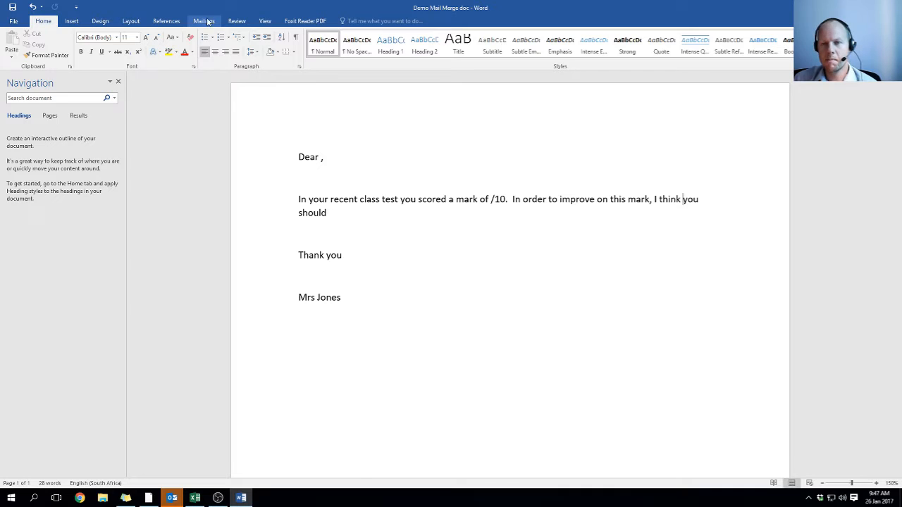
click(203, 21)
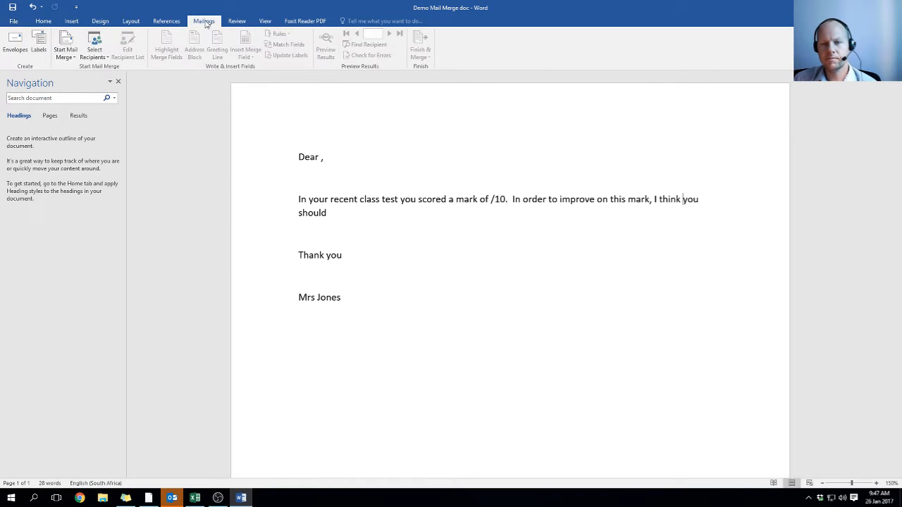
click(65, 43)
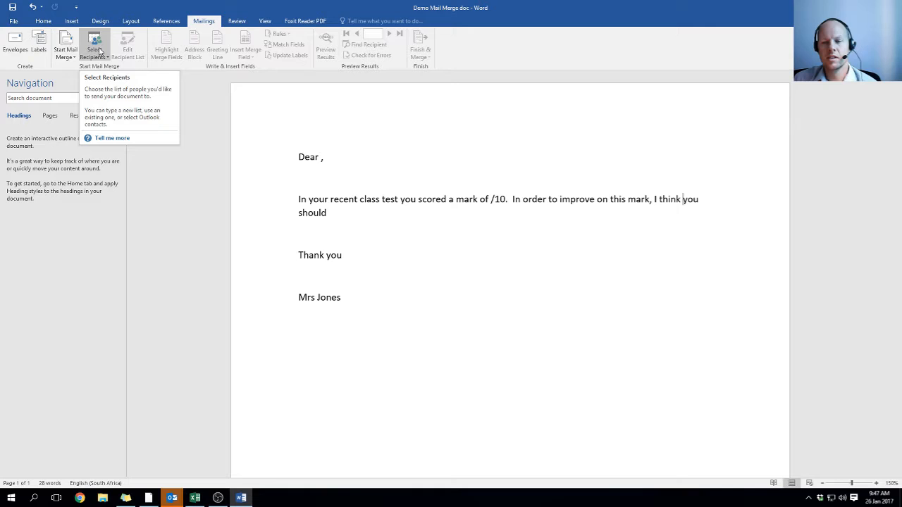
click(95, 44)
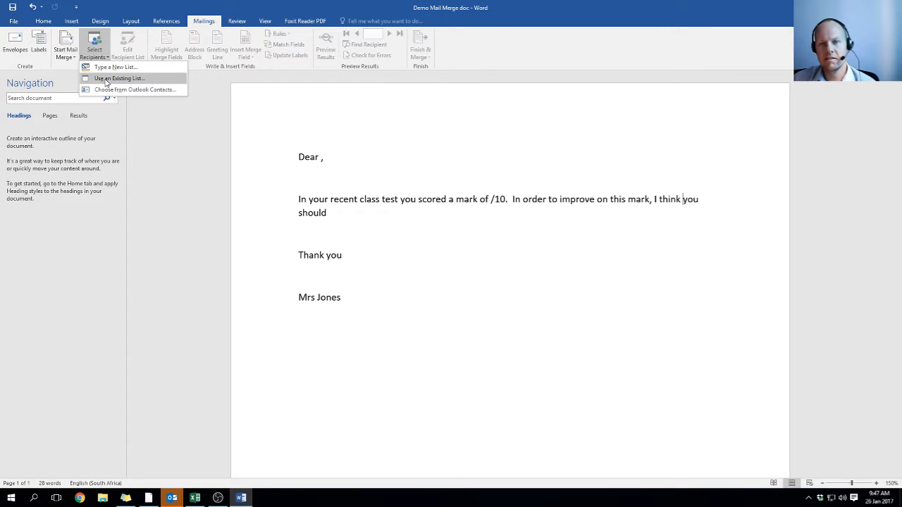
Attach the existing Excel class list, using Sheet1$ as the recipient data table.
click(118, 79)
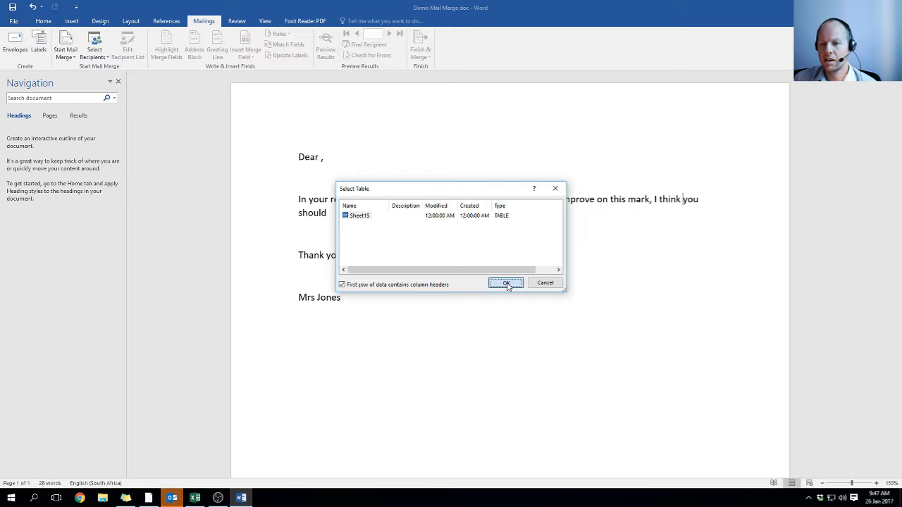
click(506, 281)
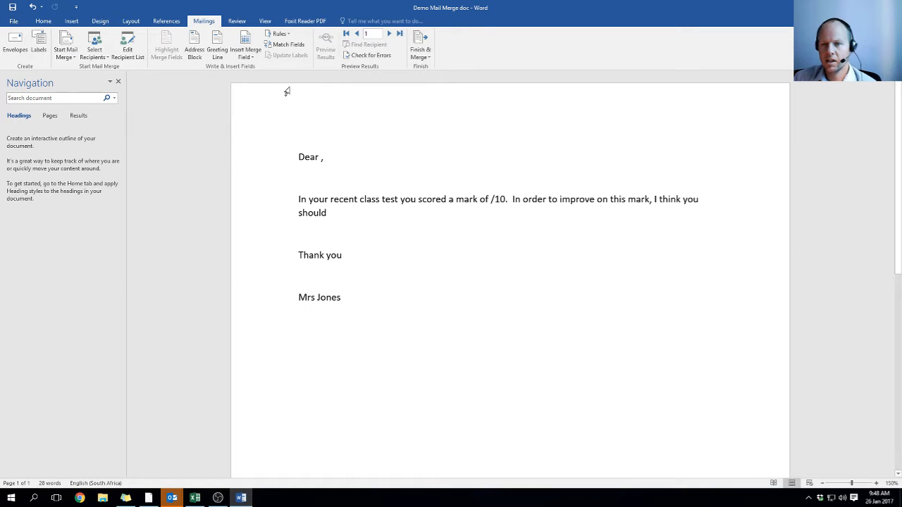
Insert First_Name after Dear, Test_Score before /10 and Feedback into the letter.
click(245, 45)
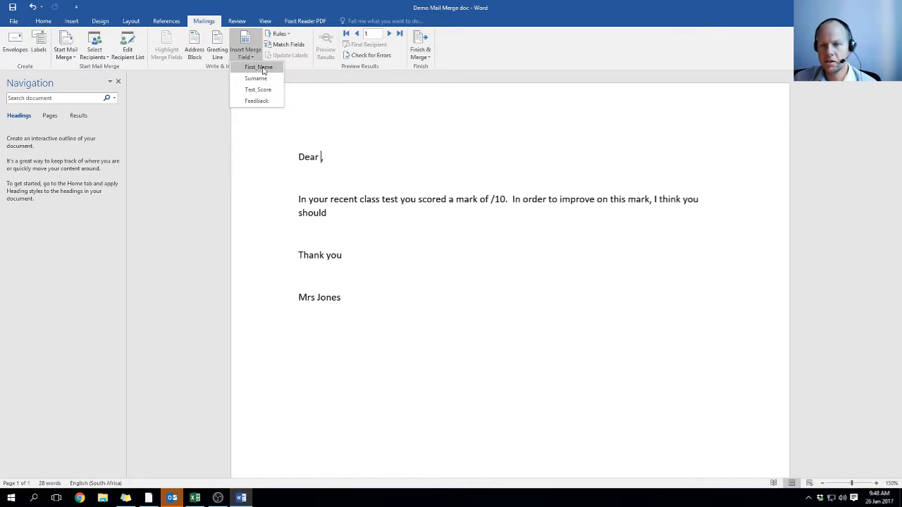
mouse_move(262, 73)
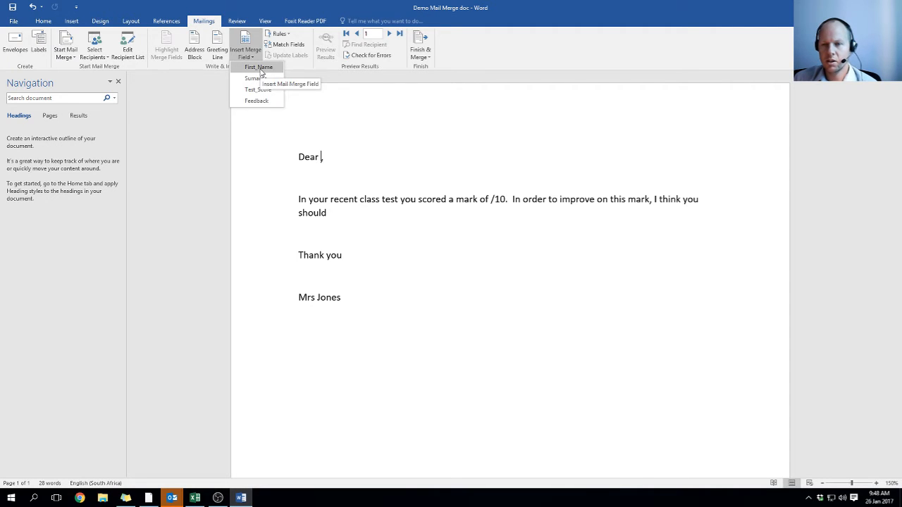
click(260, 67)
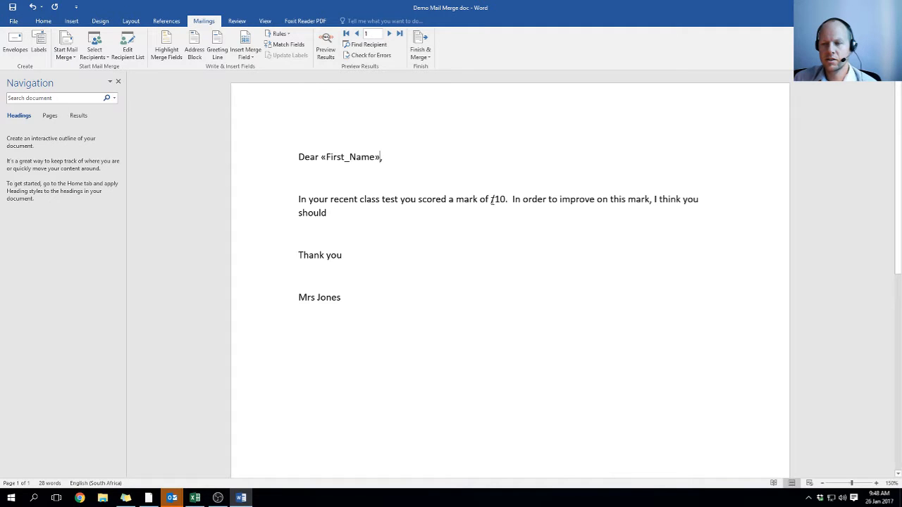
click(245, 44)
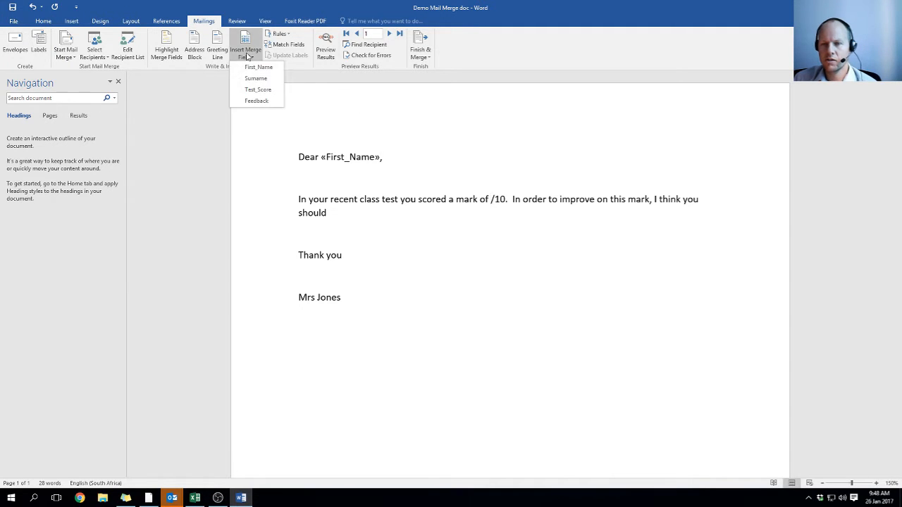
click(258, 90)
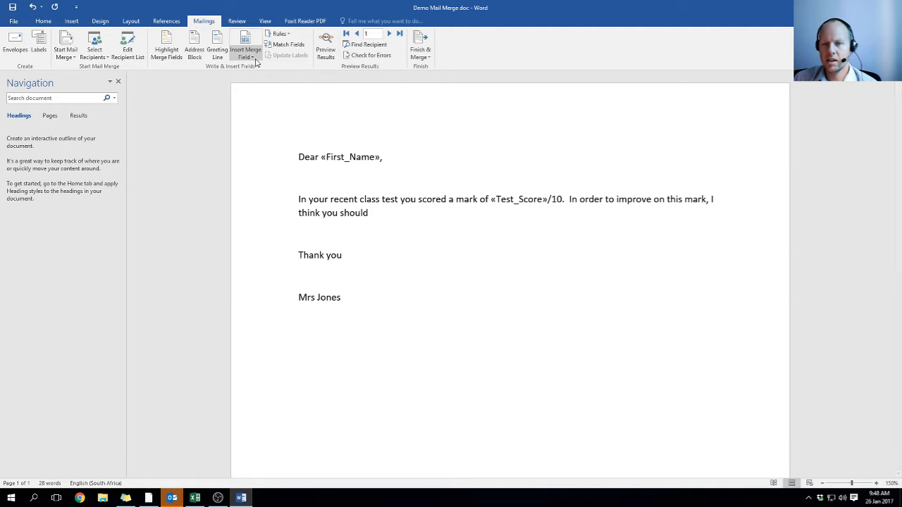
click(245, 45)
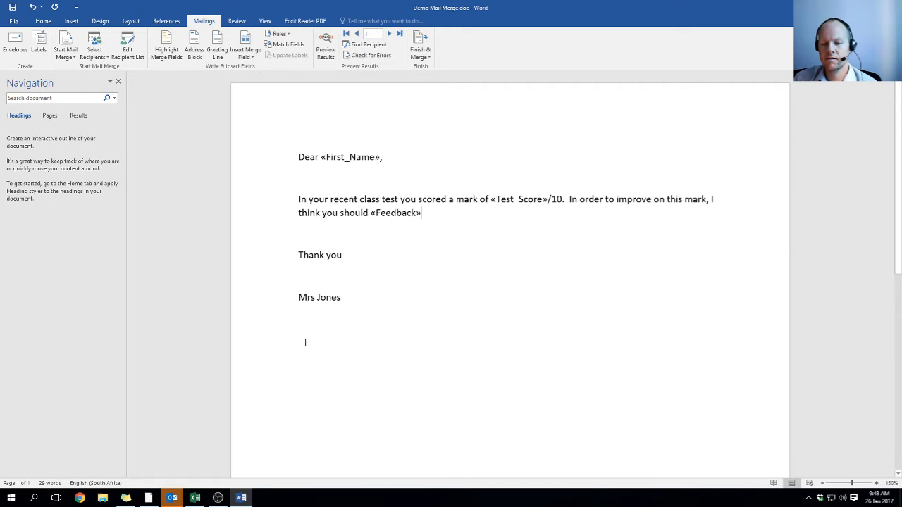
Compare the fields against the Excel class list and return to the letter.
click(195, 498)
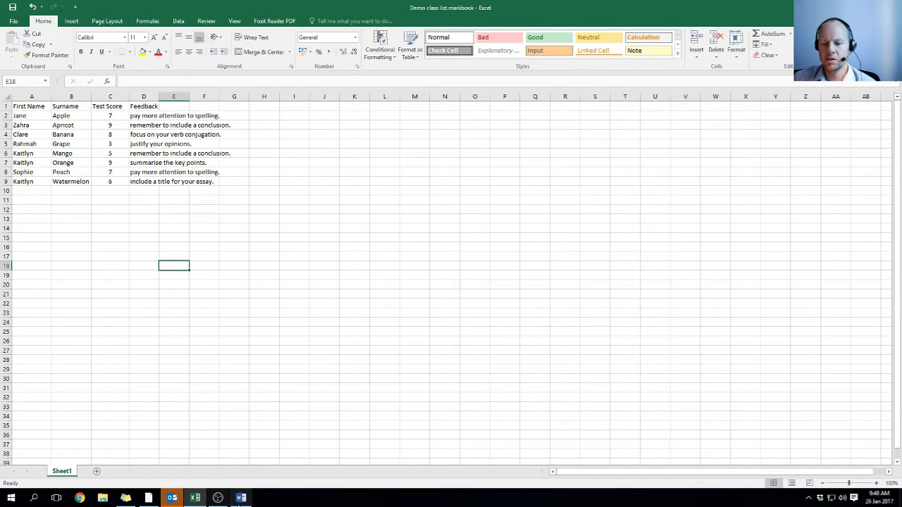
click(241, 498)
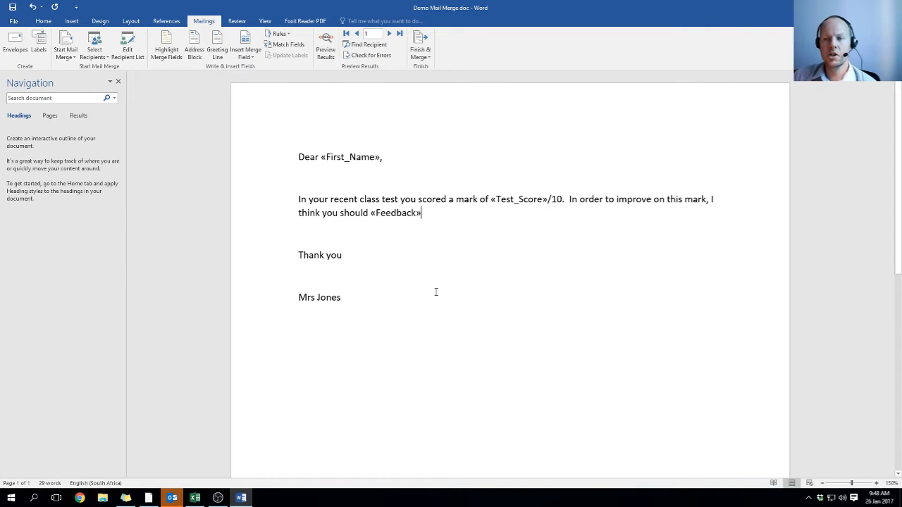
Merge all records into individual editable letters, the first greeting Jane with 7/10.
click(419, 42)
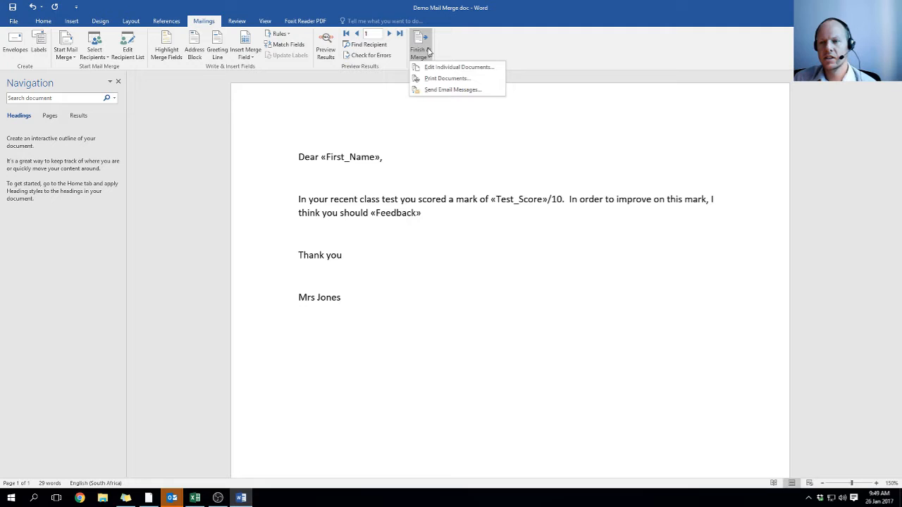
mouse_move(460, 67)
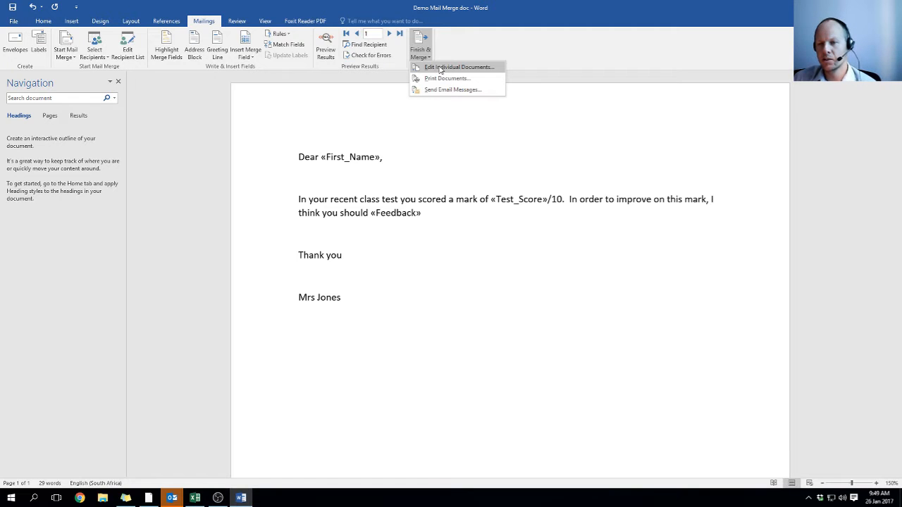
mouse_move(446, 79)
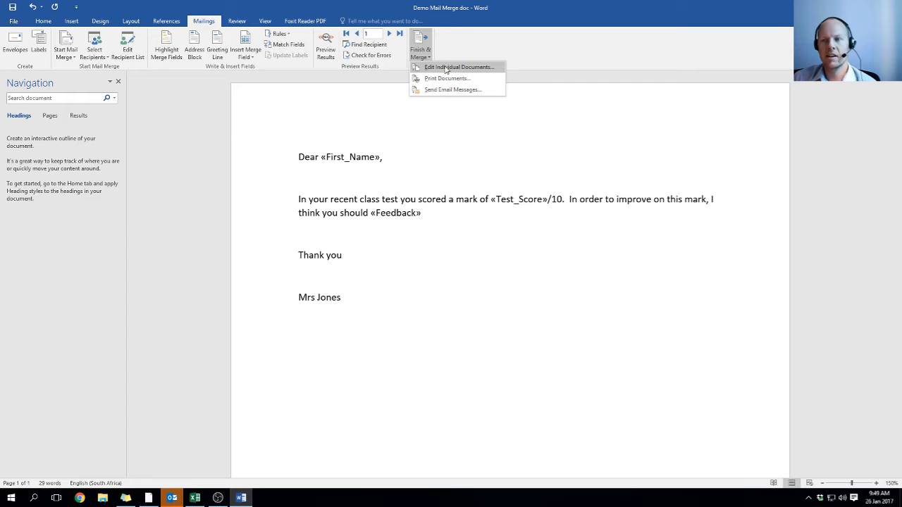
click(459, 66)
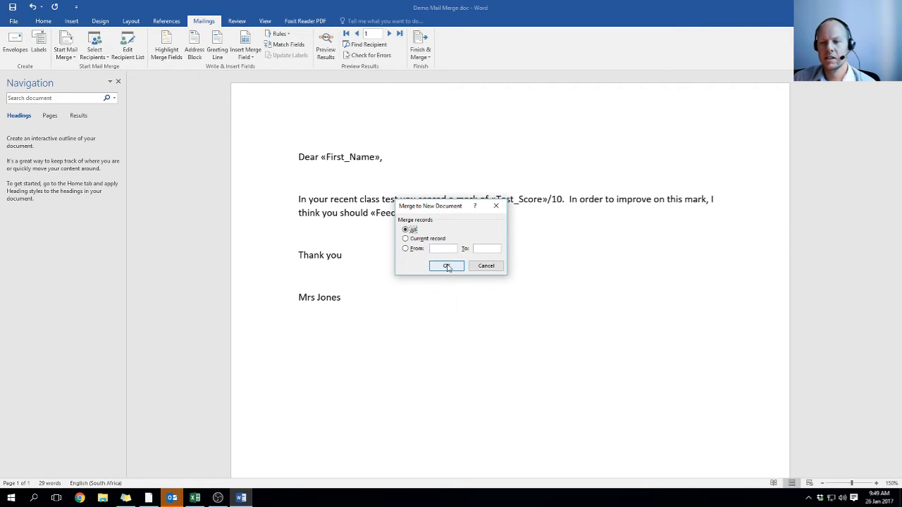
click(446, 265)
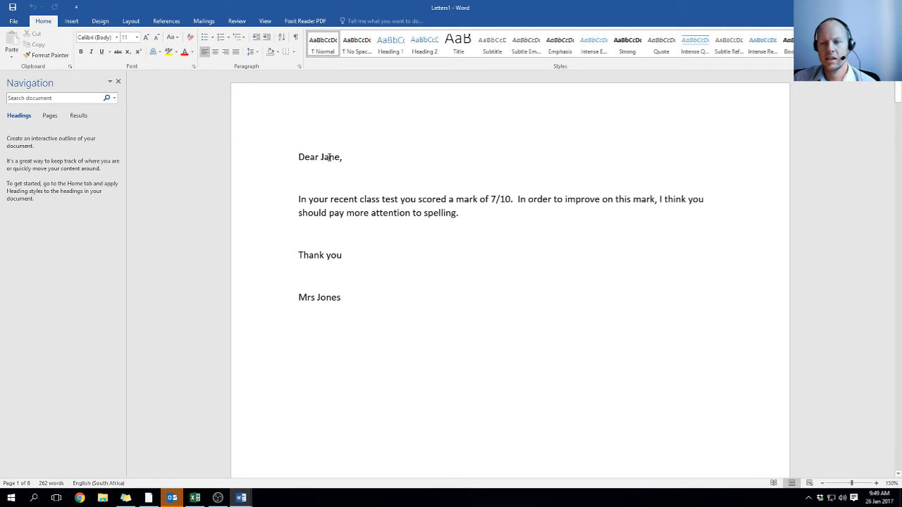
double_click(499, 199)
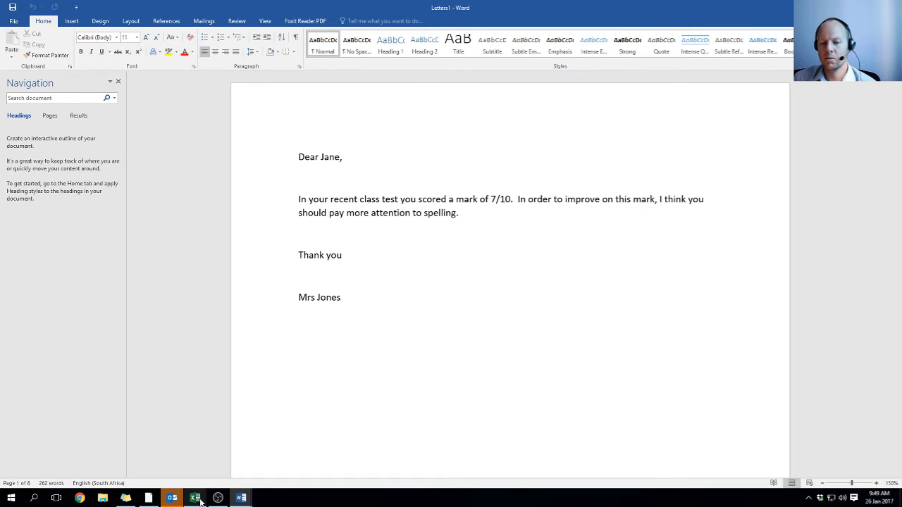
Check Jane's entry in the Excel class list against her merged letter.
click(195, 498)
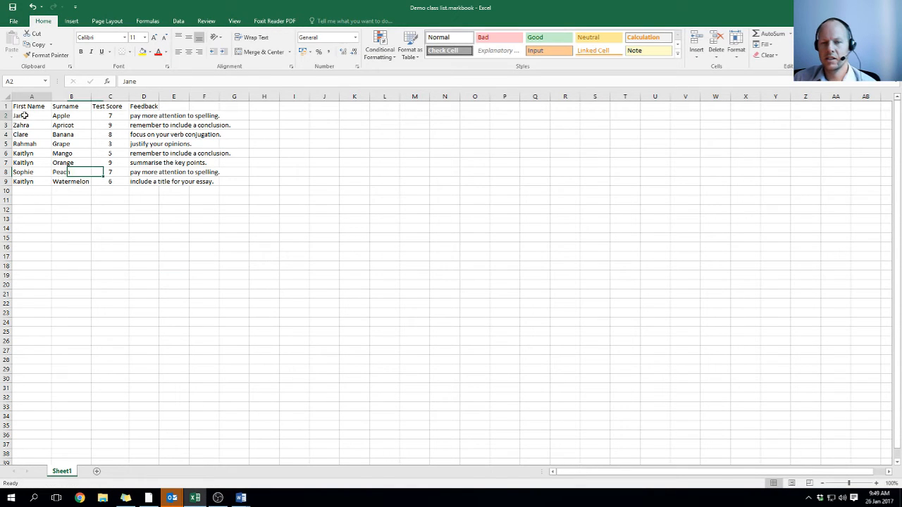
click(144, 116)
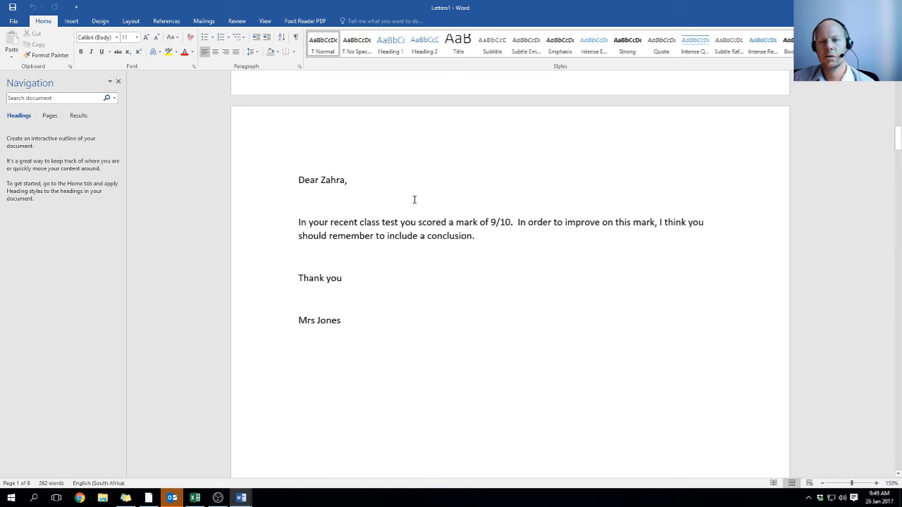
Scroll down to Zahra's letter showing her 9/10 score and conclusion advice.
scroll(down, 3)
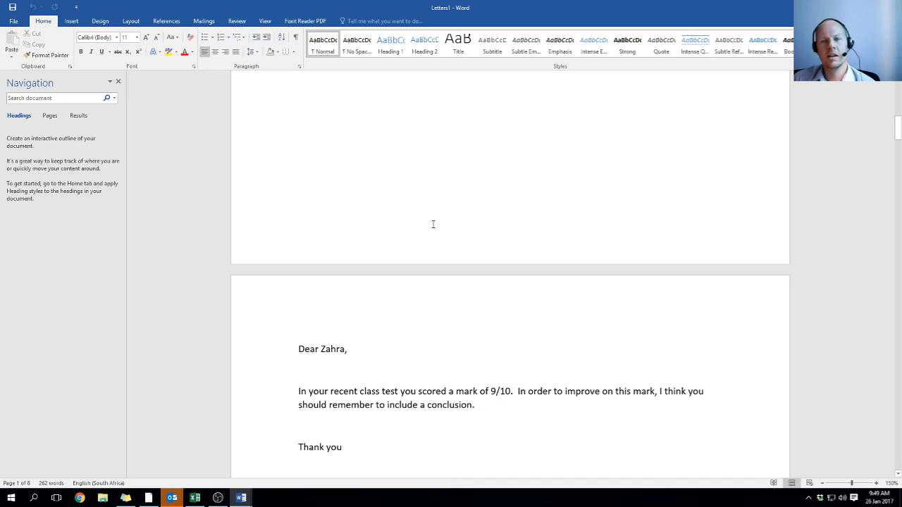
mouse_move(436, 219)
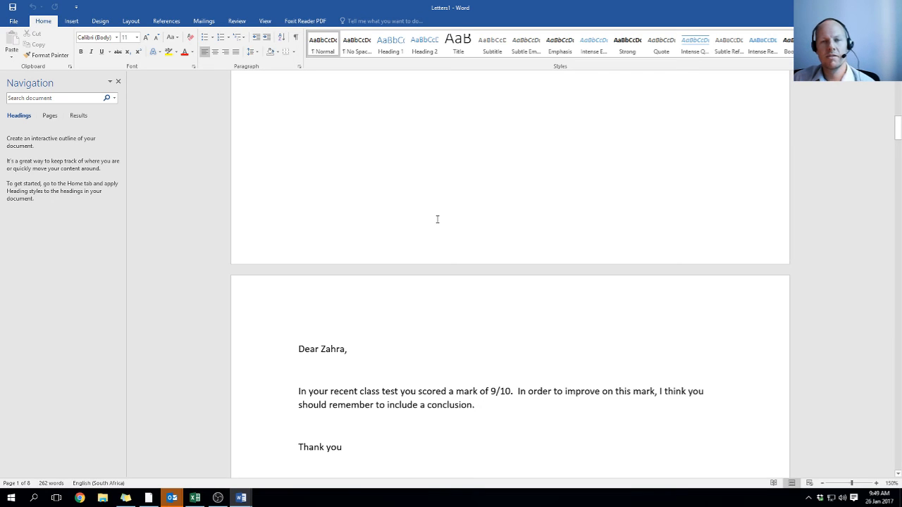